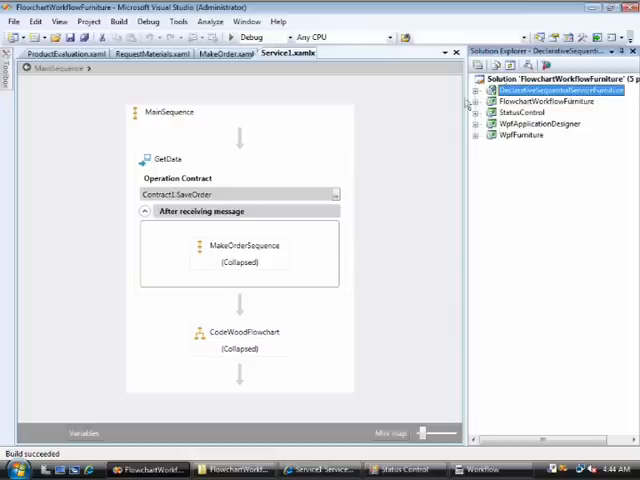
mouse_move(498, 104)
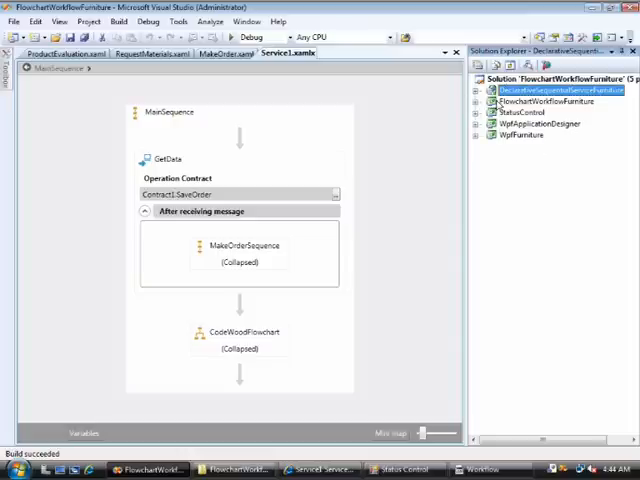
mouse_move(484, 108)
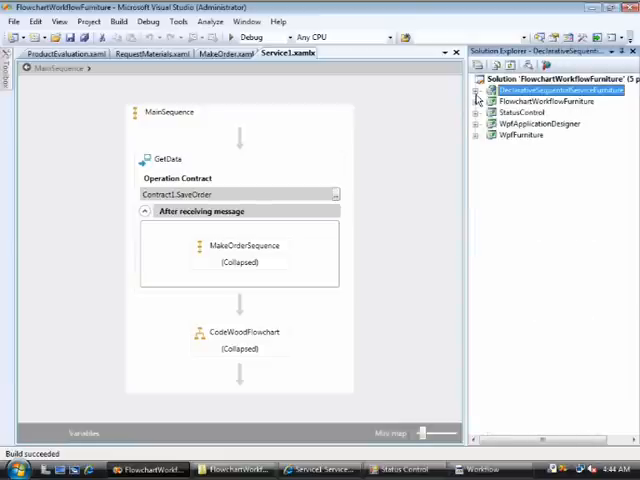
Step: Drill into the CodeWoodFlowchart activity in MainSequence to reveal its GetCode and RandomCode steps
click(480, 90)
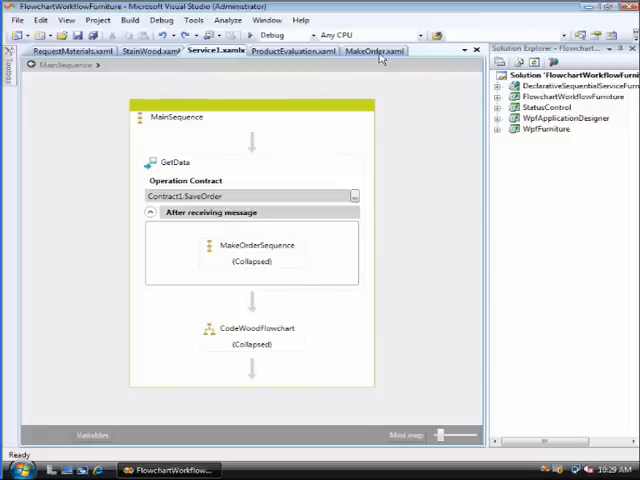
click(374, 52)
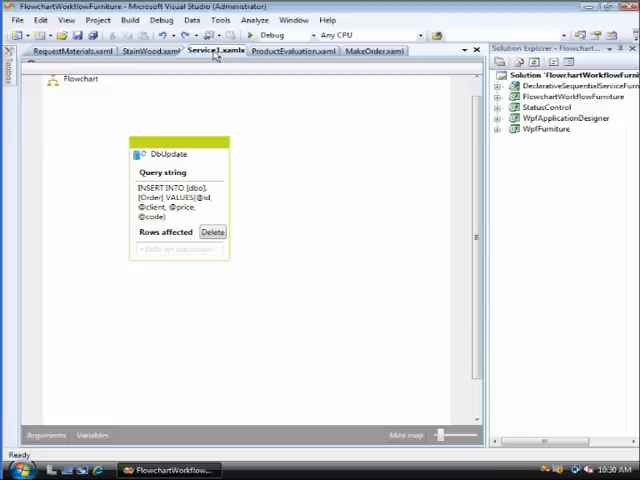
mouse_move(220, 52)
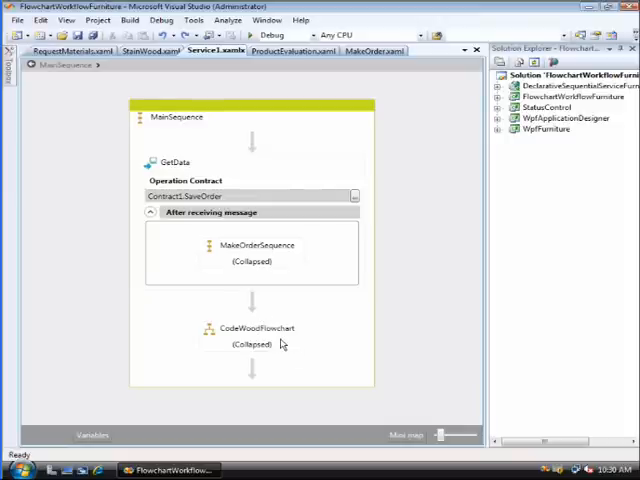
click(252, 328)
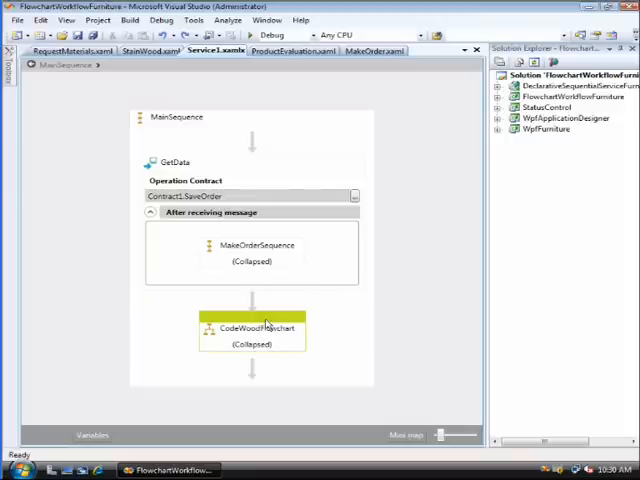
mouse_move(268, 322)
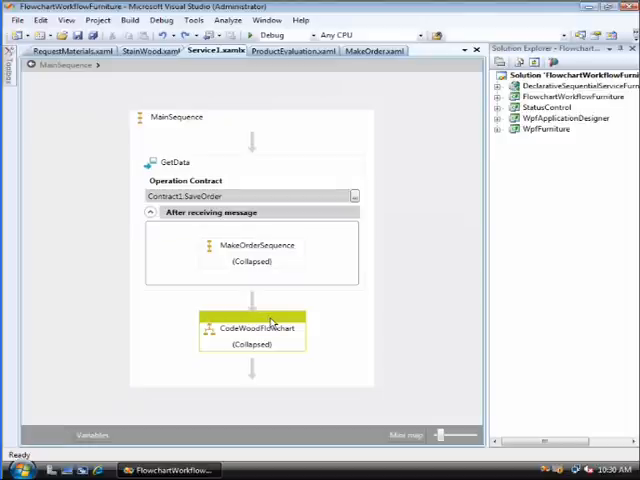
double_click(252, 328)
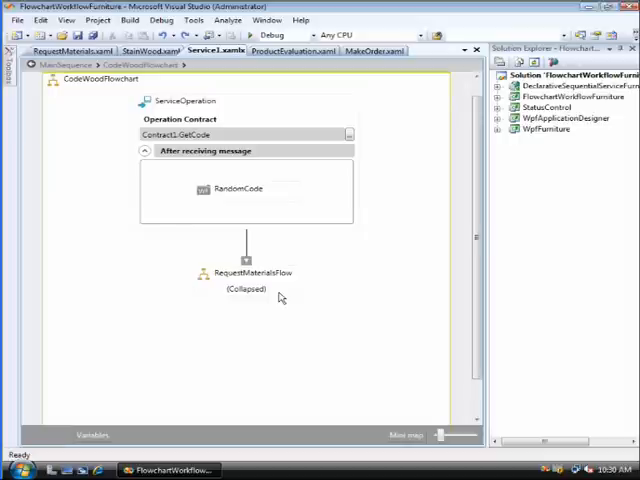
Step: Drill into RequestMaterialsFlow to show ReceiveSupplier and SendTreatmentsFlow, then return to Service1.xamlx
click(246, 272)
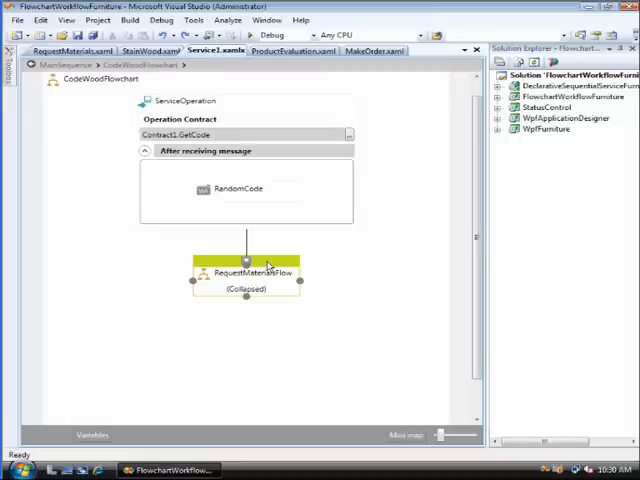
double_click(248, 272)
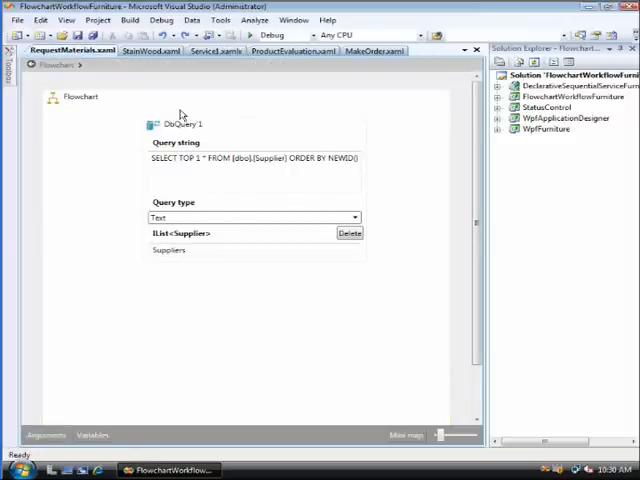
click(192, 252)
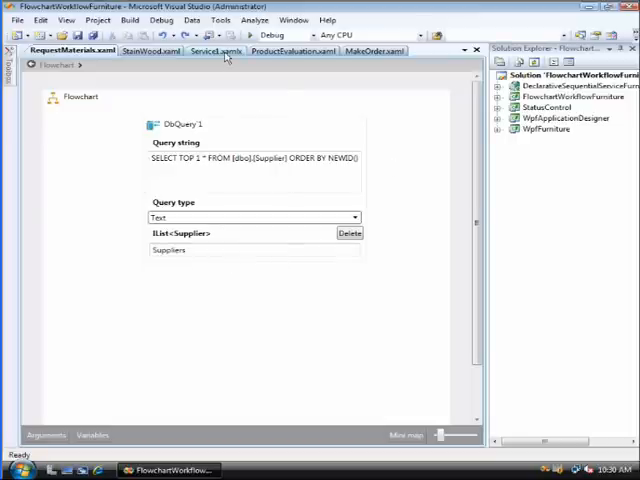
click(214, 52)
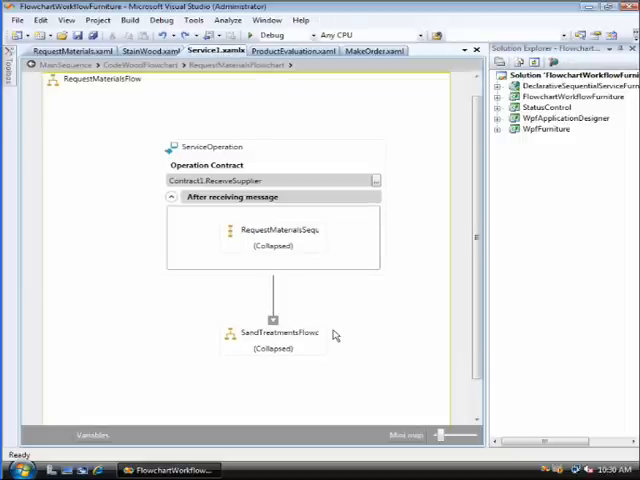
Step: Drill into SendTreatmentsFlow showing SendNotification, GetOk, ClassifyWood and CutFinishedFlowchart
click(272, 332)
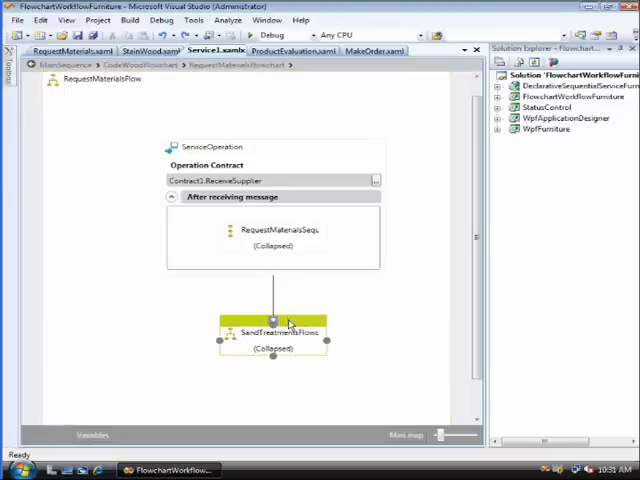
double_click(272, 332)
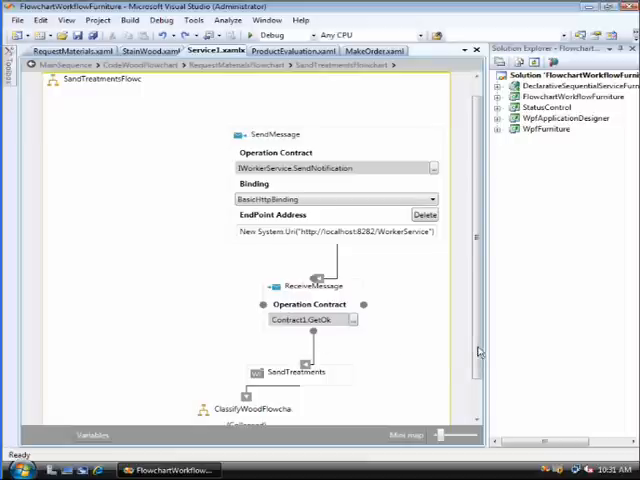
click(310, 286)
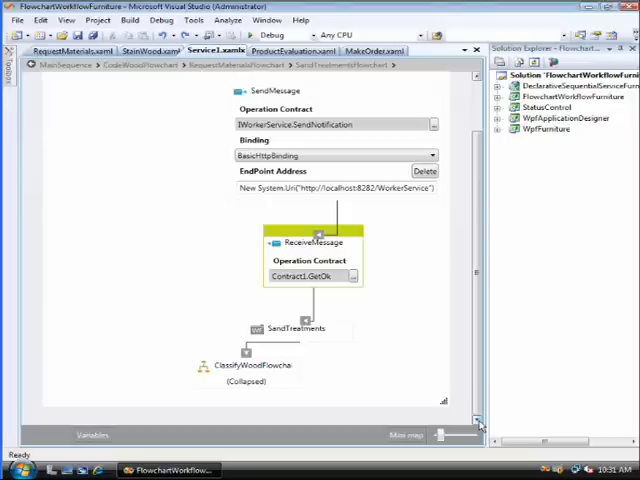
click(246, 364)
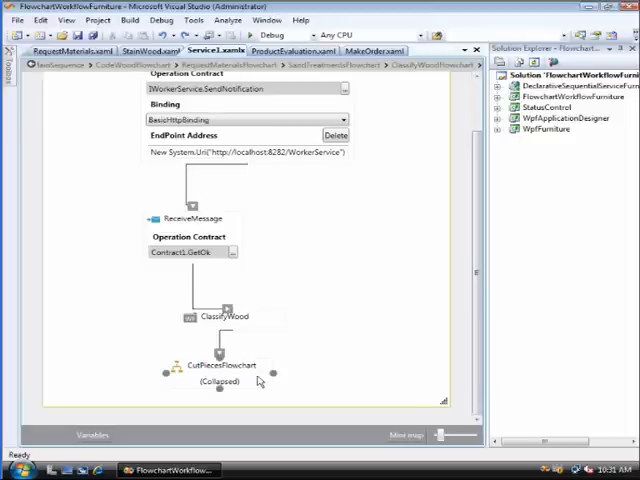
mouse_move(258, 384)
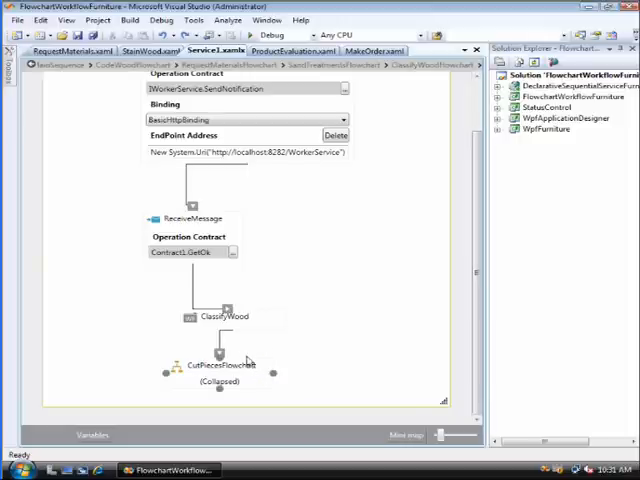
Step: Drill into the CutFinishFlowchart and StainWoodFlowchart contents
click(220, 364)
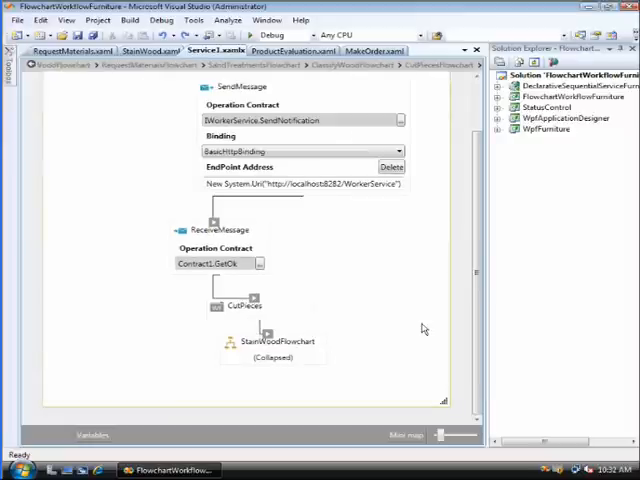
click(276, 340)
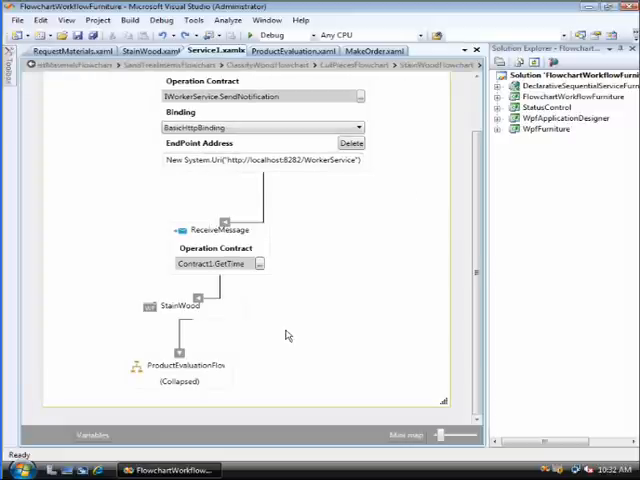
mouse_move(478, 262)
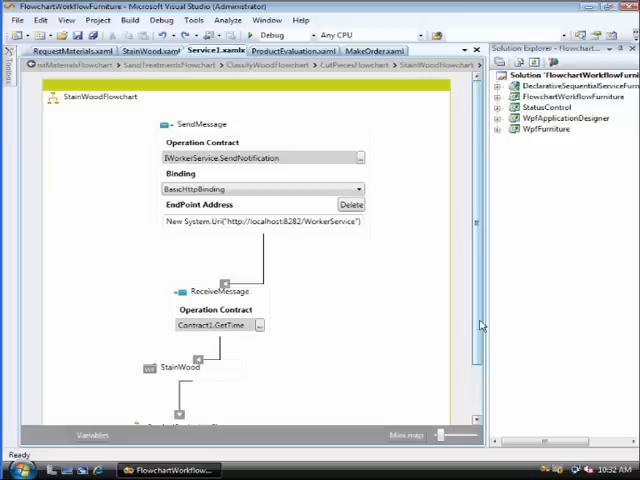
scroll(down, 3)
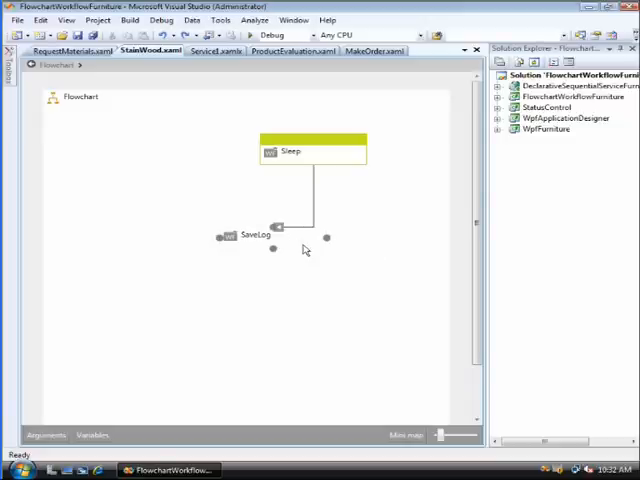
Step: Display the ProductEvaluation flowchart with its Test, decision, SaveLog and LoweringPrice steps
click(212, 50)
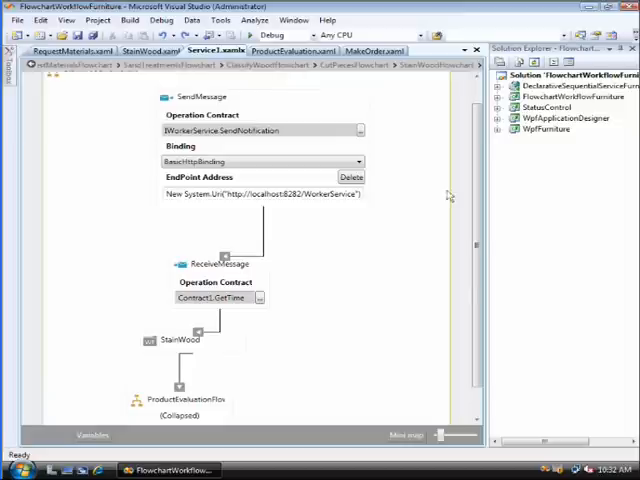
mouse_move(480, 418)
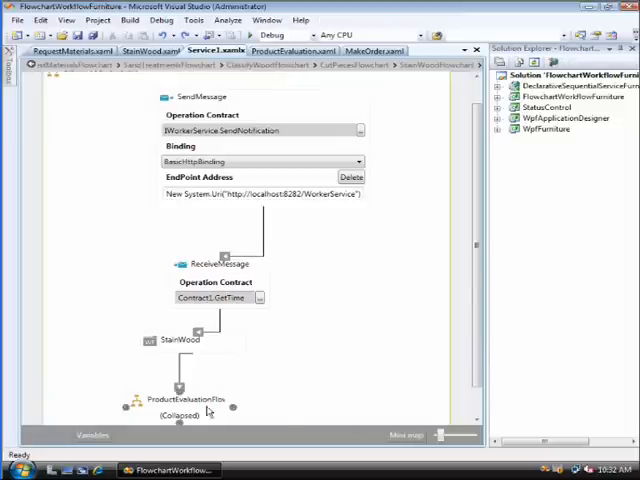
click(178, 398)
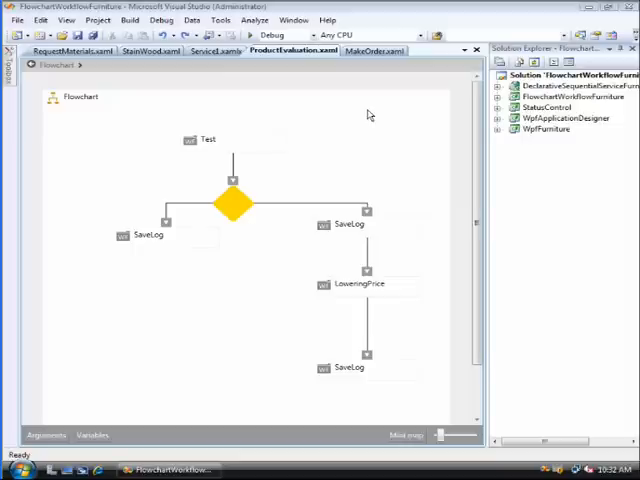
Step: Show the ProductEvaluationFlow sequence and SendMessage activity in the service .xamlx workflow
click(214, 52)
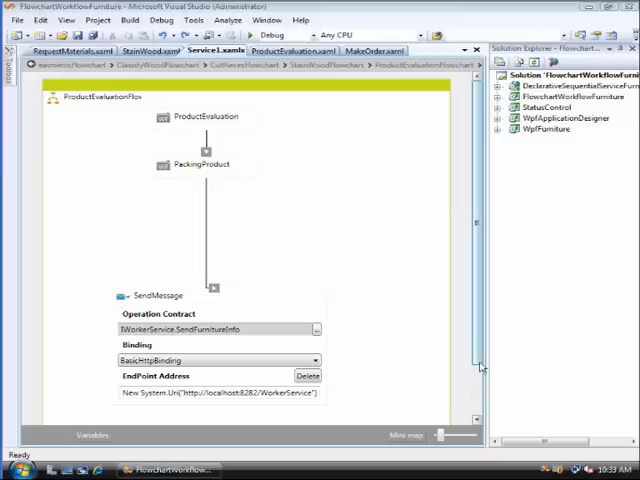
scroll(down, 3)
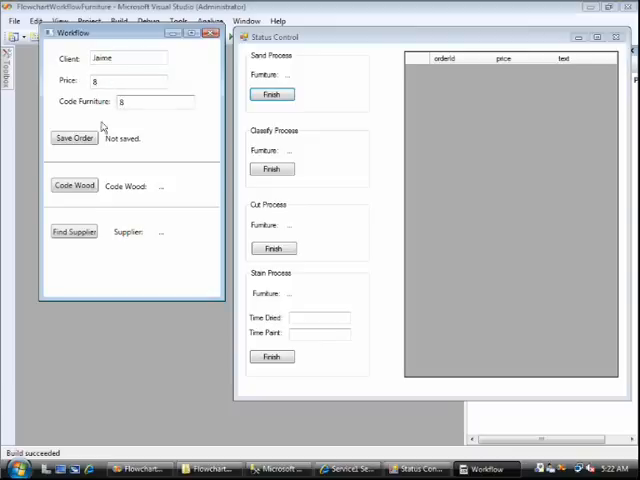
Step: Save Jaime's order, get its wood code and look up its supplier in the WorkFlow client
click(76, 138)
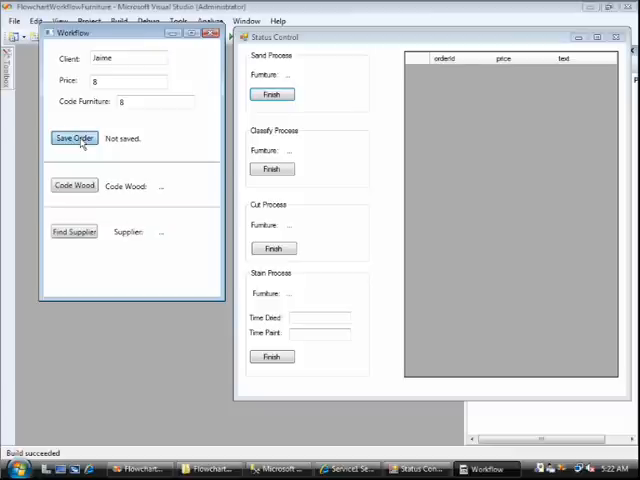
click(74, 138)
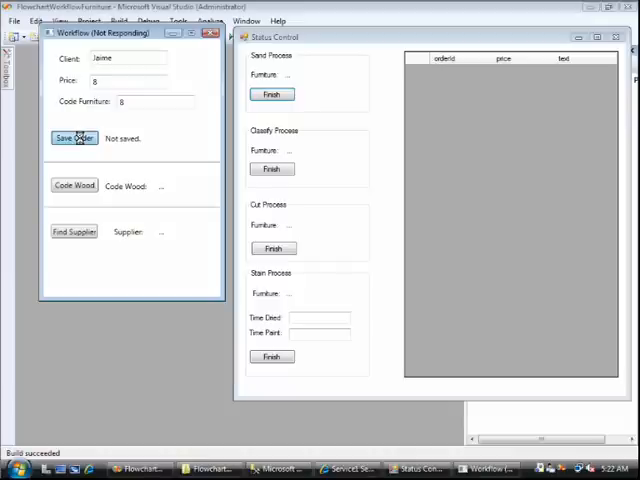
click(76, 138)
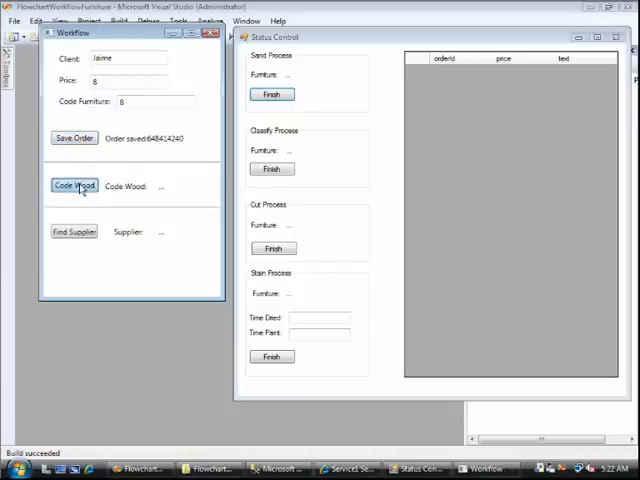
click(74, 184)
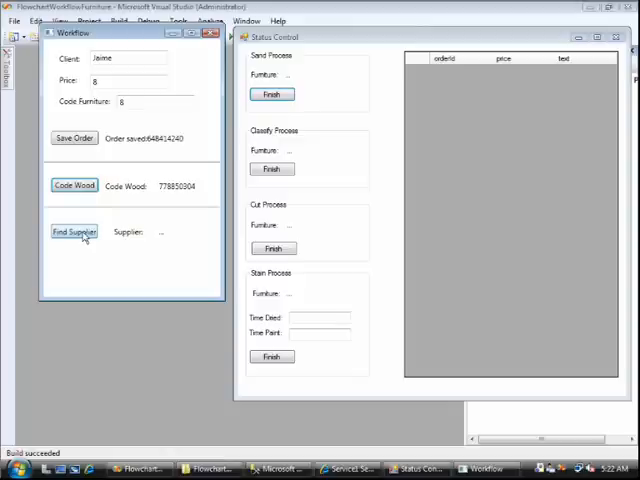
click(74, 232)
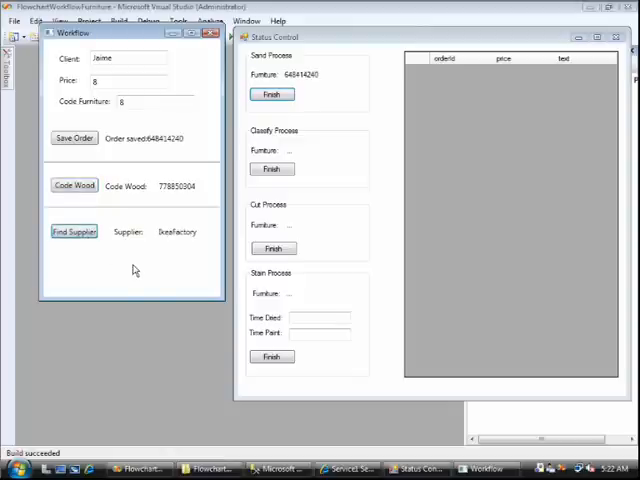
mouse_move(304, 82)
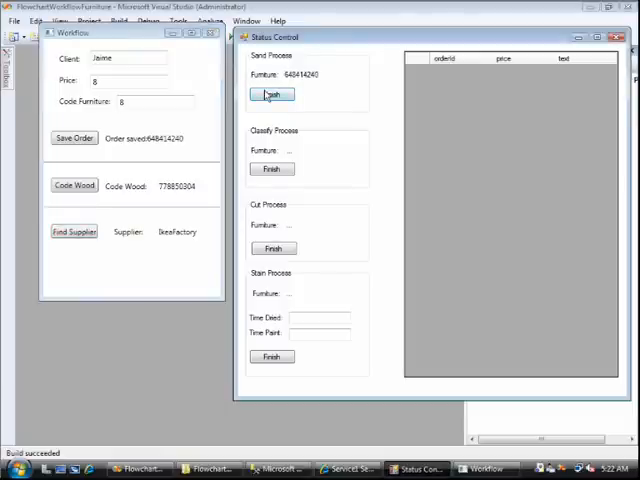
Step: Finish the sending, classification, cutting and staining stages for the order in Status Control
click(272, 94)
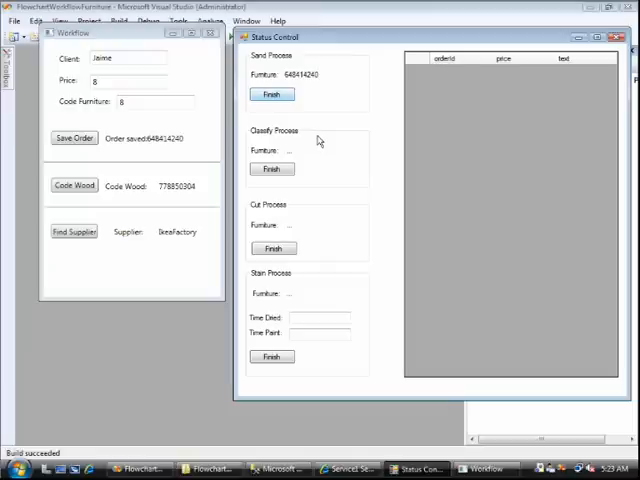
click(272, 94)
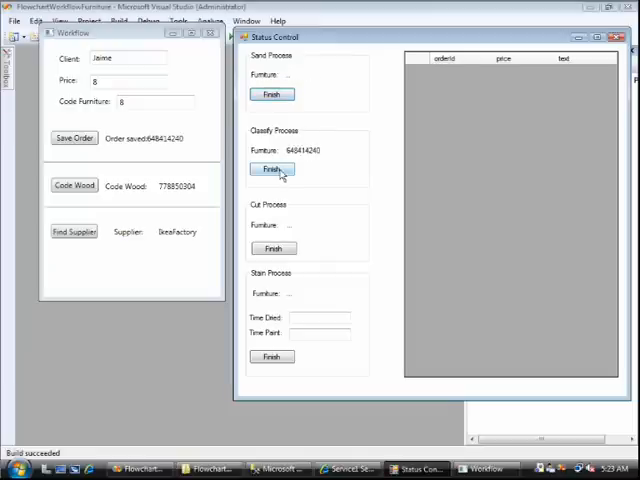
click(272, 168)
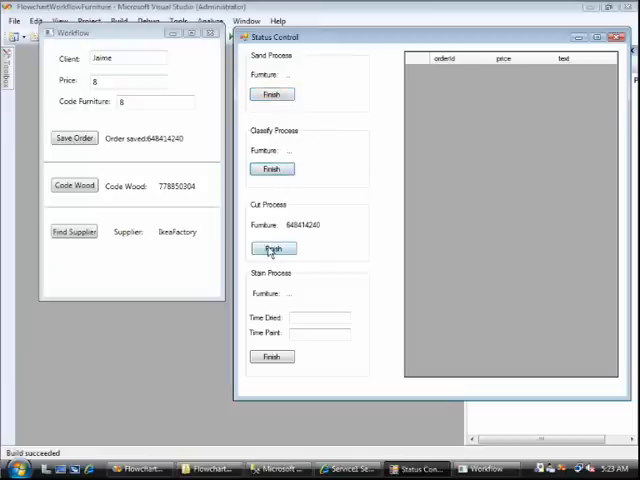
click(272, 248)
text(1)
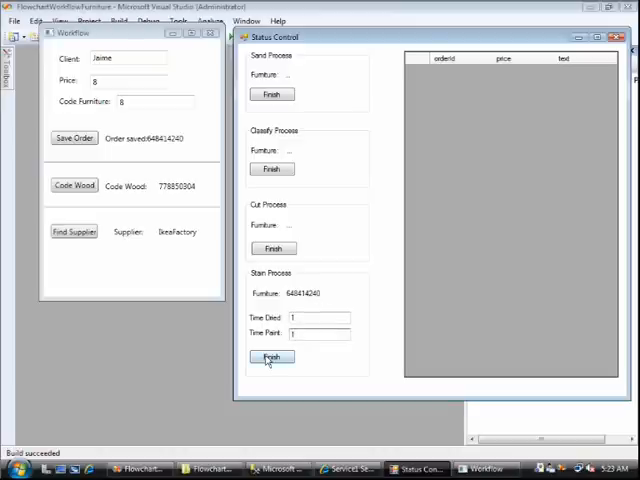
click(272, 356)
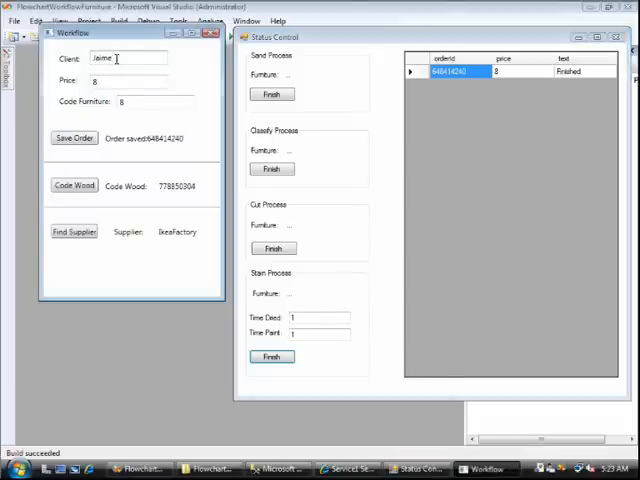
Step: Save a second order for client Yen priced 12, get its wood code and supplier, and finish its staining stage
text(Yenifer)
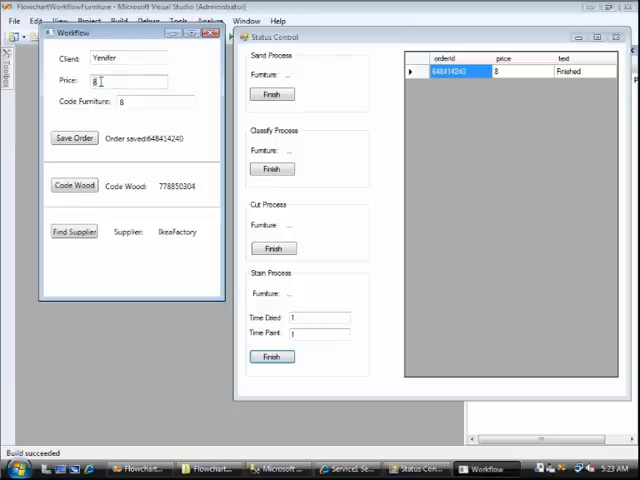
text(12)
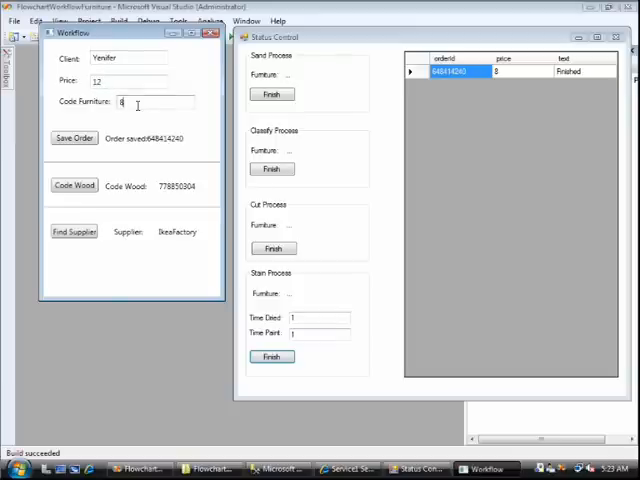
click(74, 138)
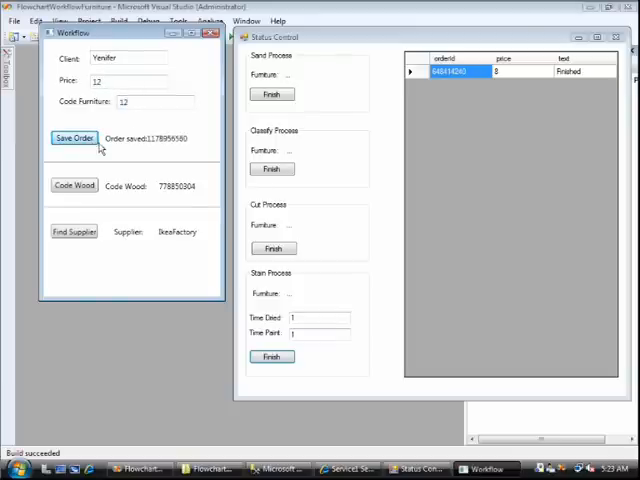
click(74, 186)
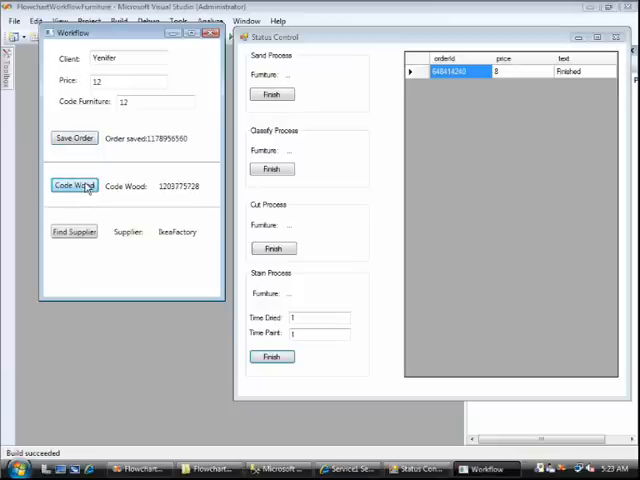
click(74, 232)
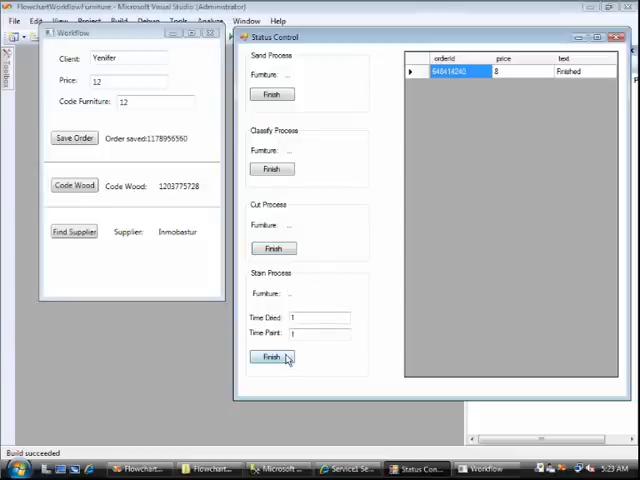
click(272, 356)
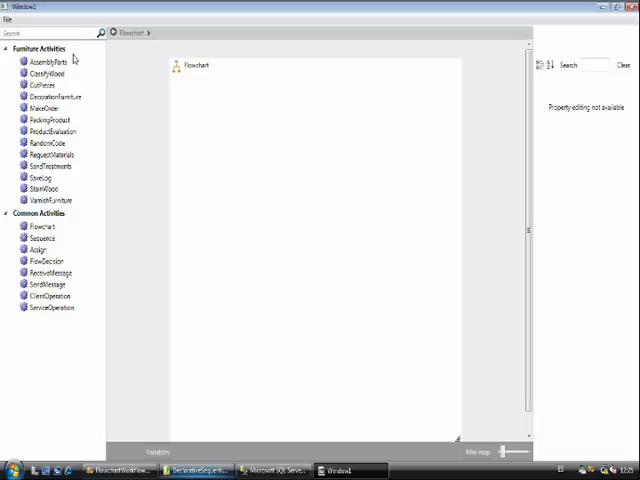
Step: Place a MakeOrder activity from Furniture Activities onto the empty flowchart canvas
click(44, 142)
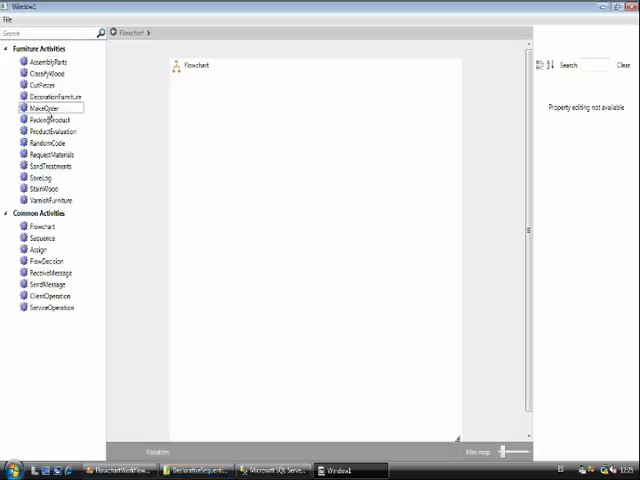
drag(44, 108, 248, 110)
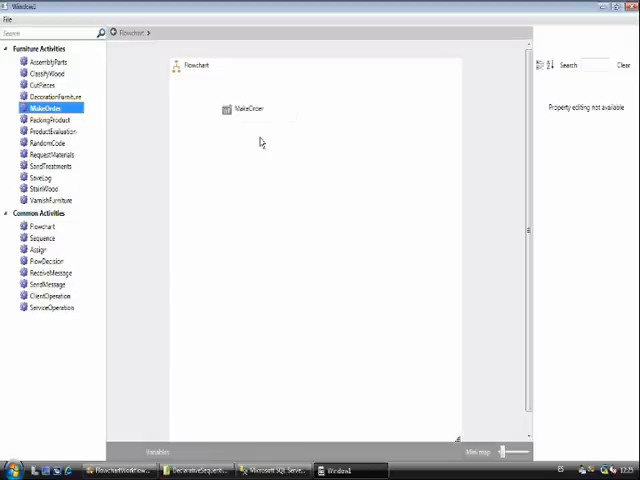
click(256, 108)
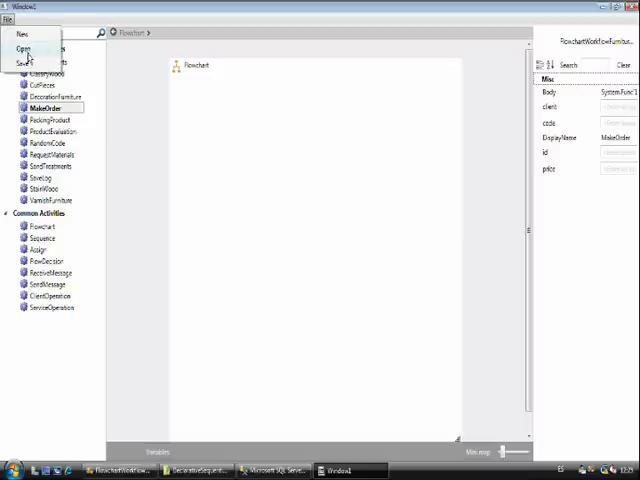
Step: Load the service .xamlx workflow in the designer and drill into its CraftedWoodFlowchart
click(22, 48)
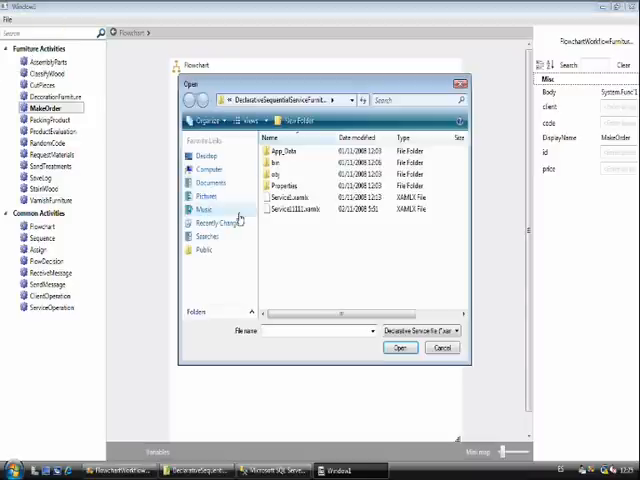
click(400, 348)
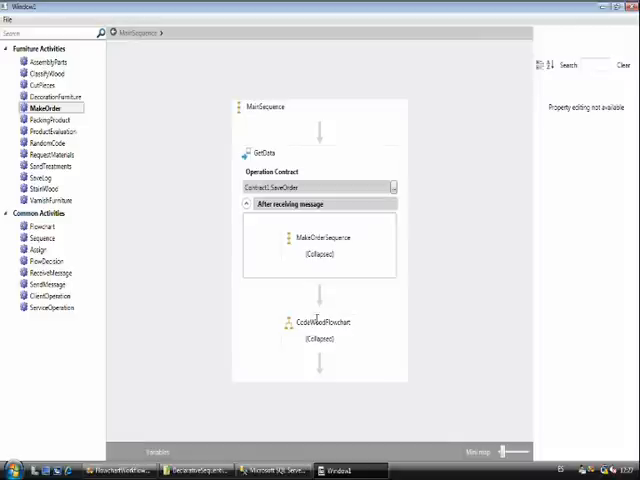
click(318, 322)
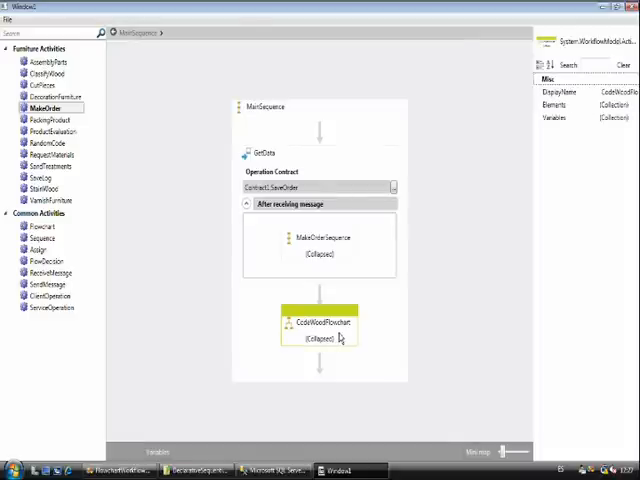
double_click(318, 322)
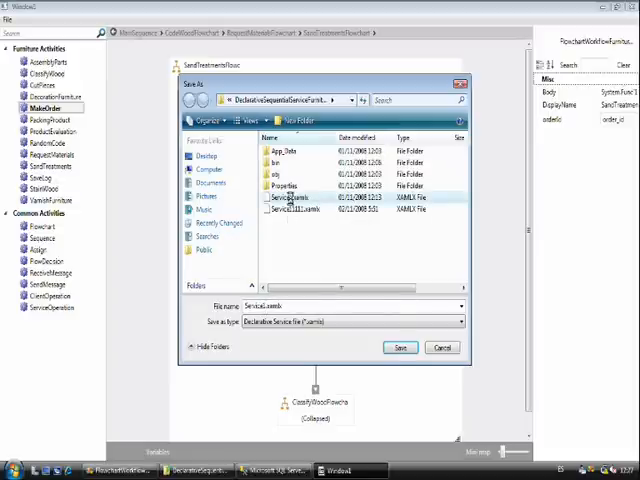
Step: Rename the existing Service1.xamlx and save the edited workflow into the service folder
right_click(290, 208)
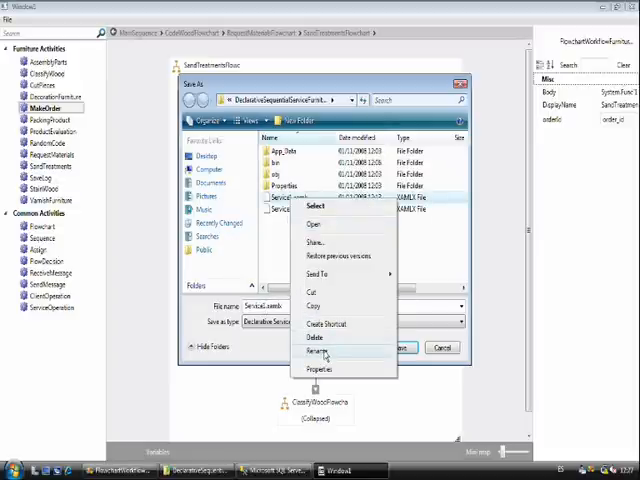
click(316, 352)
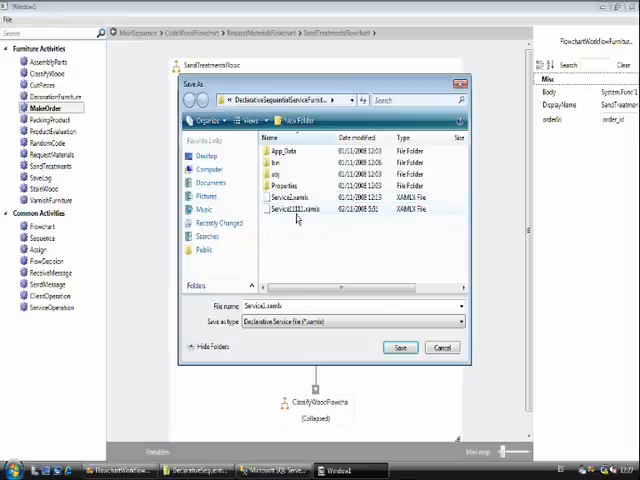
click(400, 348)
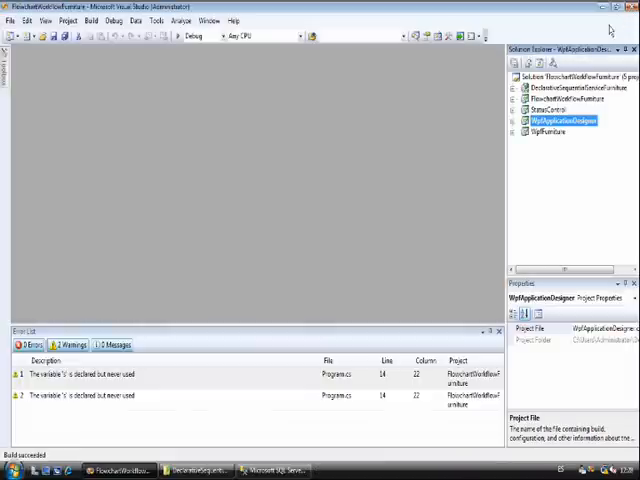
Step: Configure the solution for Multiple startup projects from its Properties and run it with F5
right_click(560, 76)
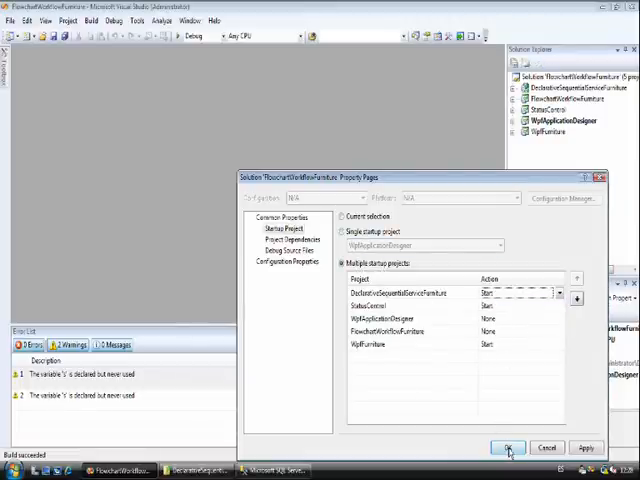
click(508, 448)
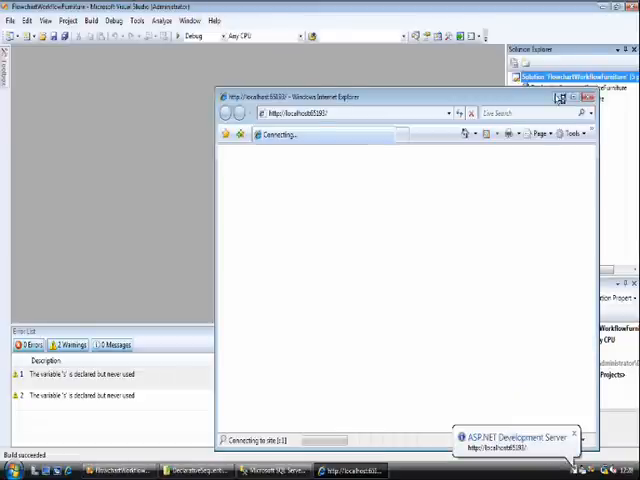
Step: Dismiss the development server's browser window so the WPF client and Status Control finish loading
click(588, 96)
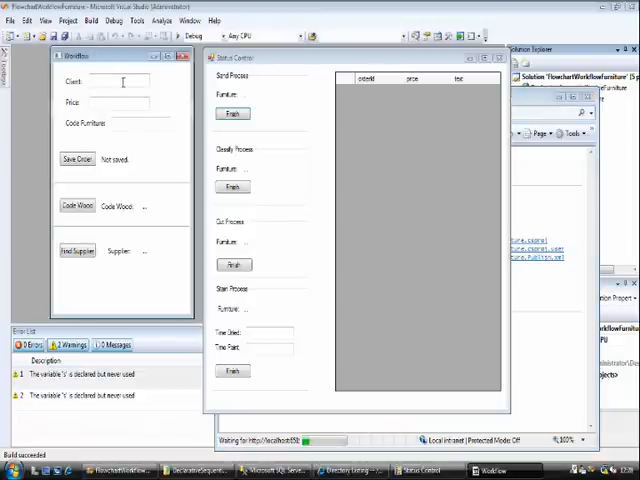
Step: Enter a new furniture order for client Yenifer priced 165 and save it
click(120, 80)
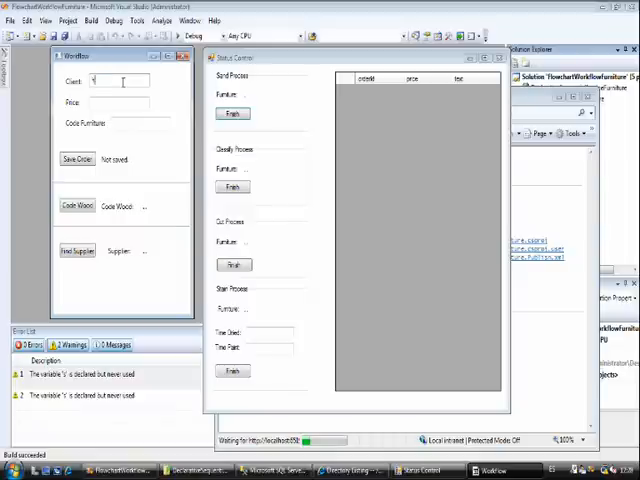
text(Yenifer)
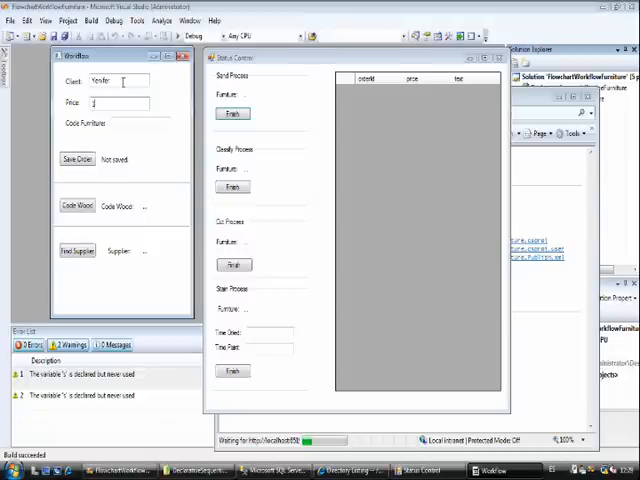
text(1650)
click(138, 122)
text(999)
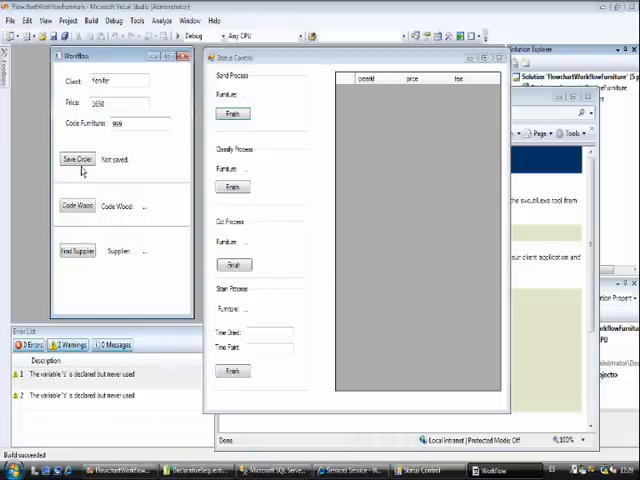
click(78, 160)
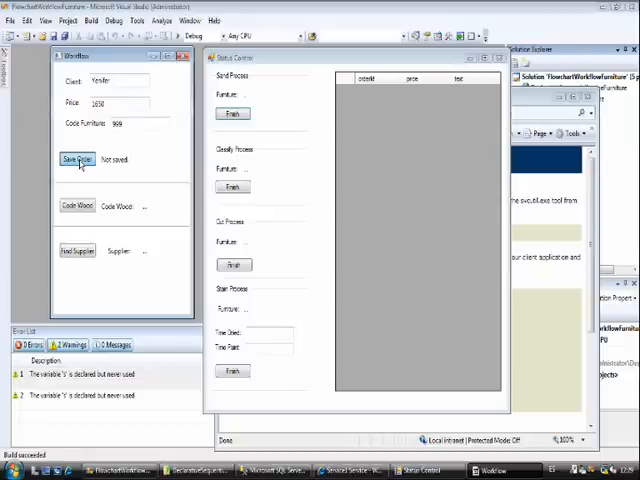
Step: Push the order through Credit Bureau, Find Supplier, the cut process and the final workshop step
click(76, 160)
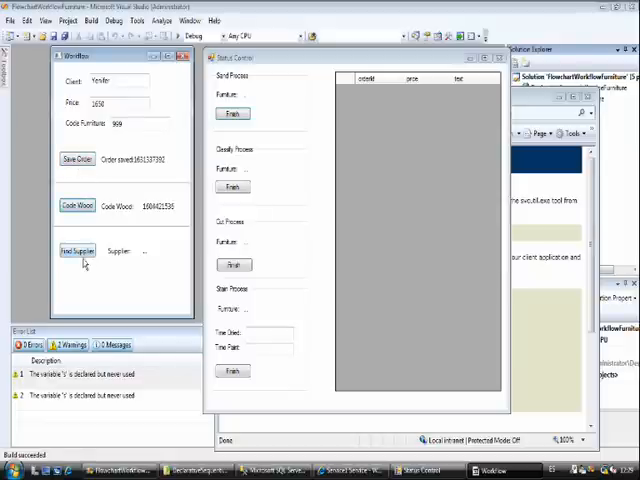
click(76, 250)
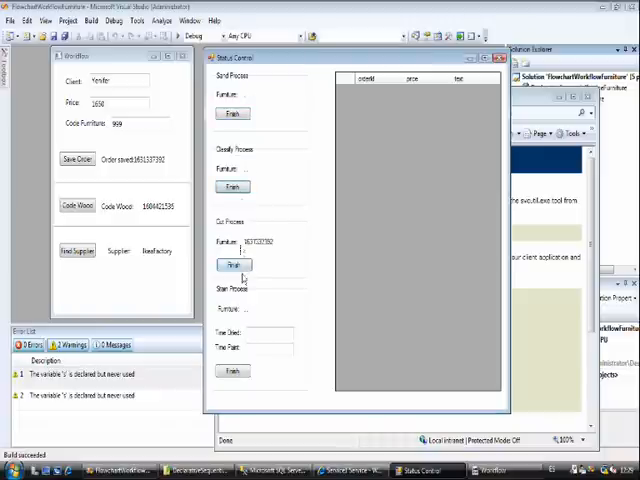
click(232, 264)
text(4)
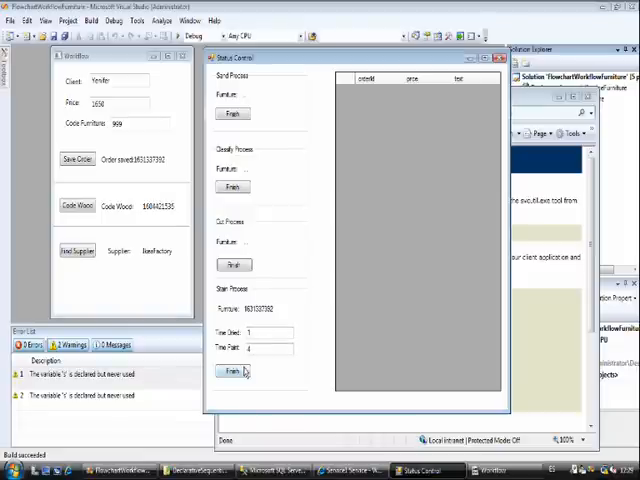
click(232, 372)
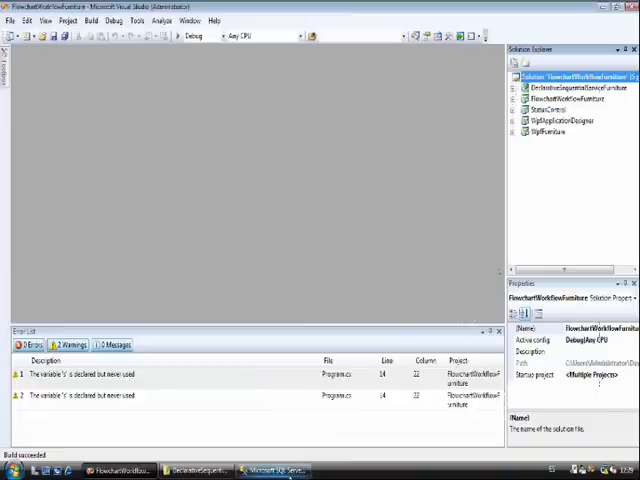
Step: Run the SELECT query on the Furniture database and check the newest of the returned records
click(276, 470)
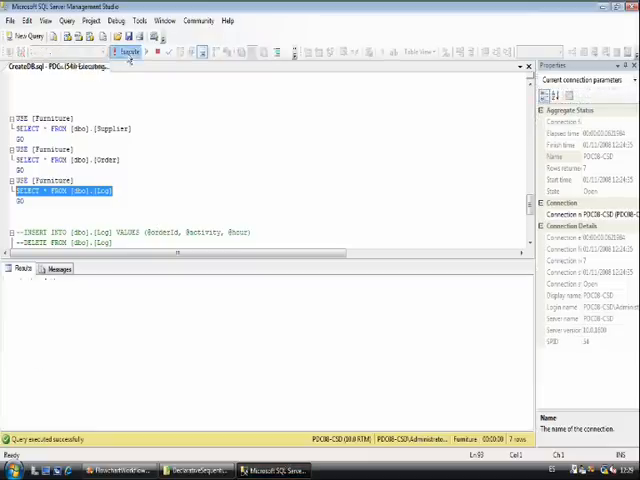
click(128, 52)
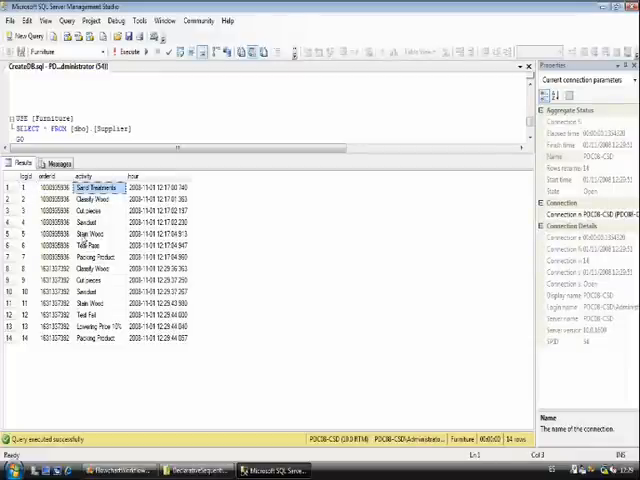
click(96, 258)
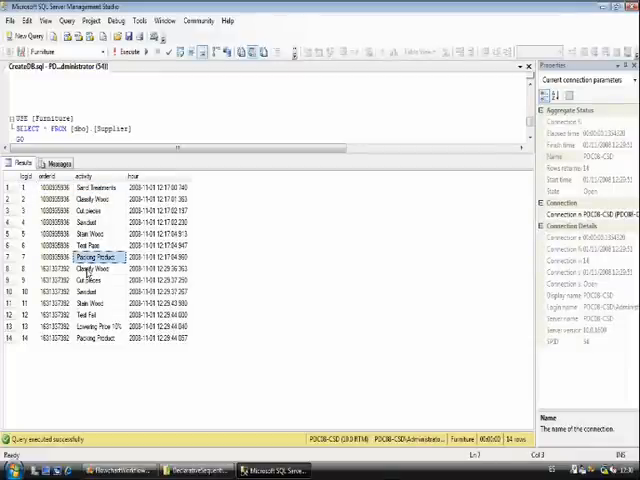